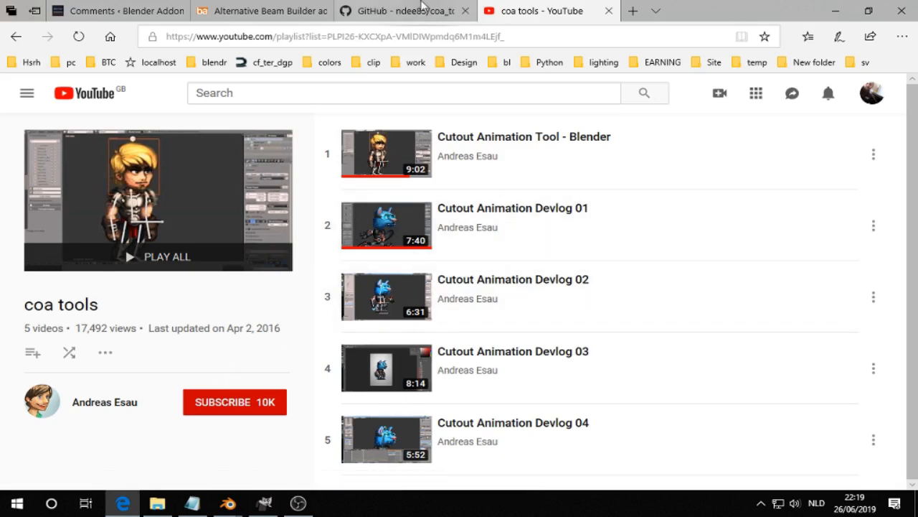
Step: Browse the coa_tools blender28 repository README and its YouTube playlist, alternating between the two tabs
left_click(409, 11)
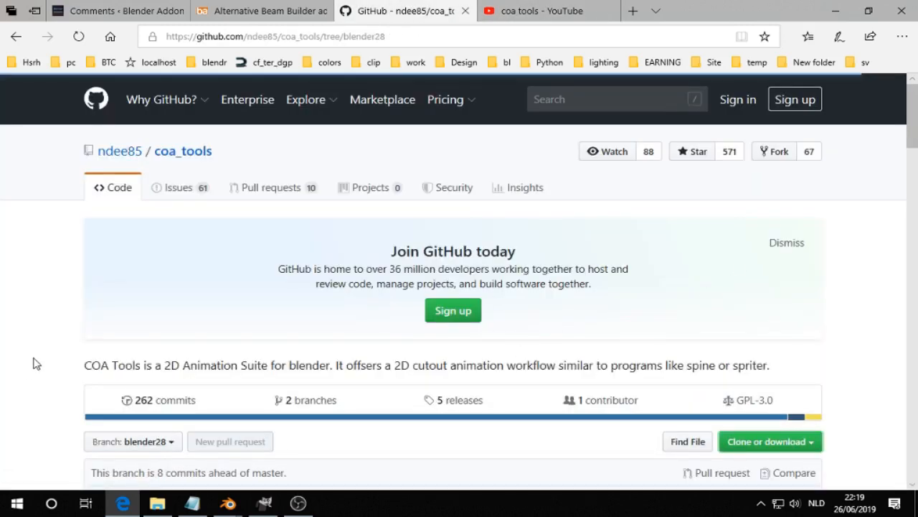
mouse_move(409, 195)
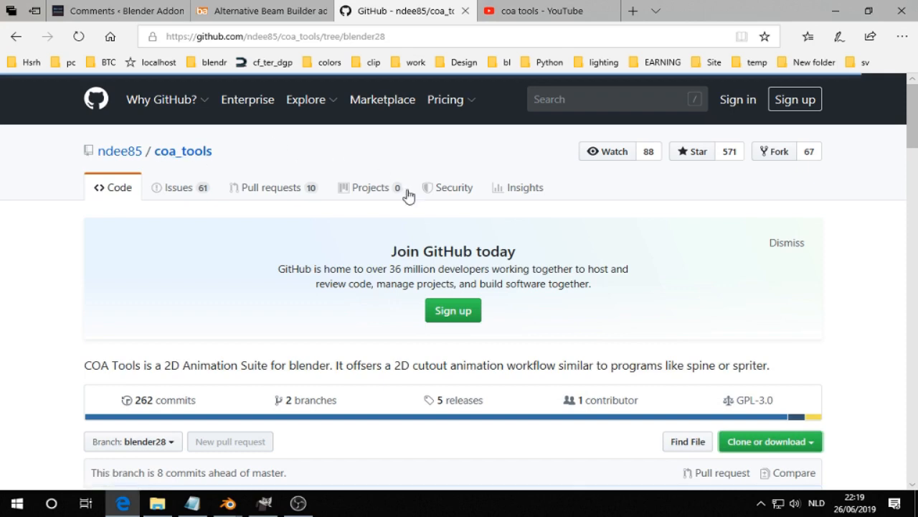
scroll("down", 3)
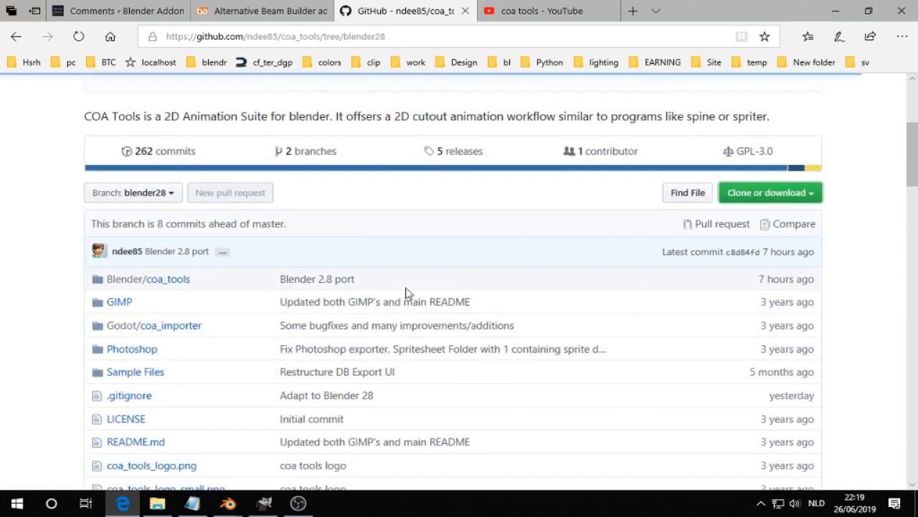
left_click(546, 12)
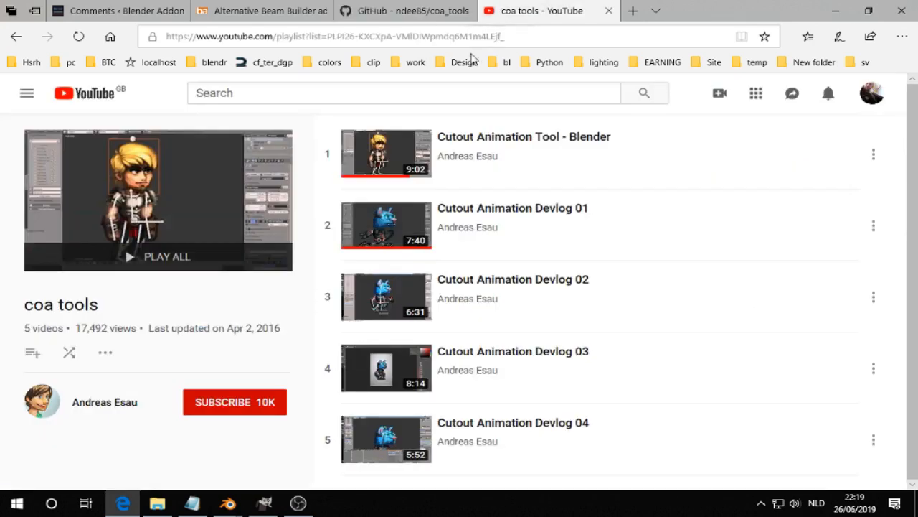
mouse_move(130, 407)
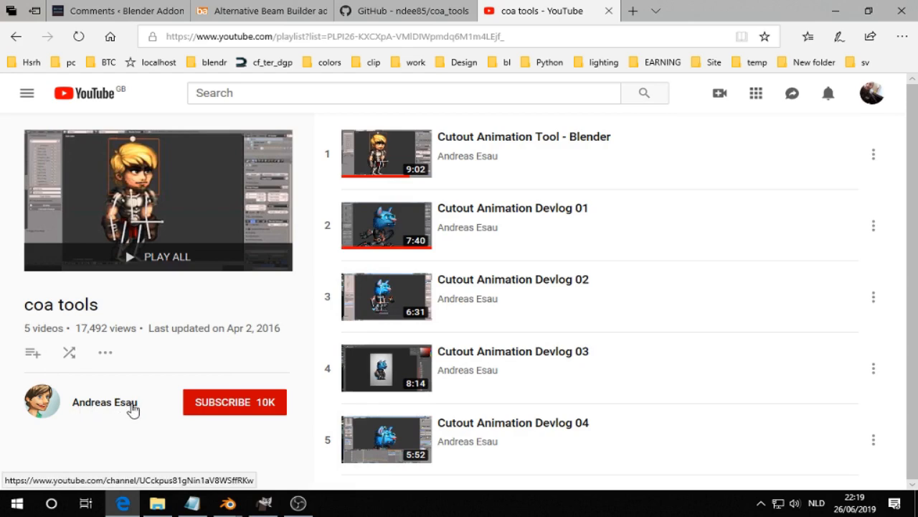
left_click(419, 12)
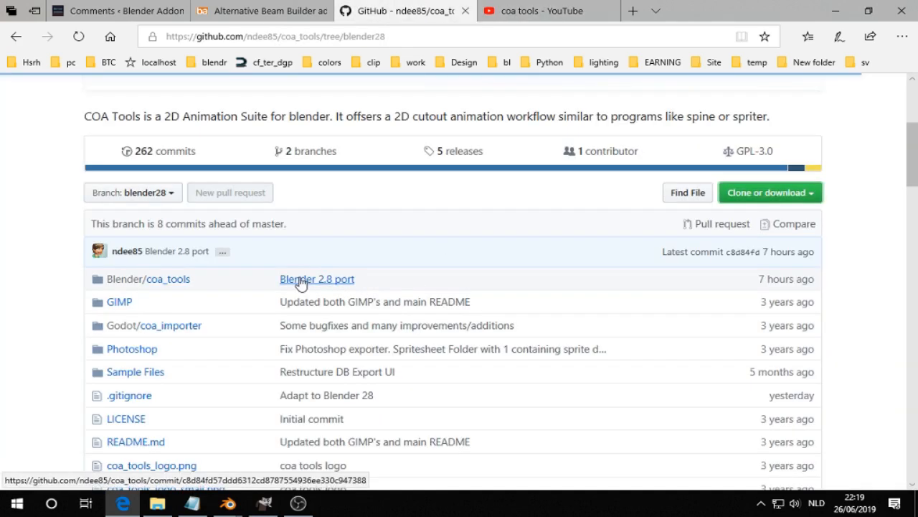
mouse_move(323, 290)
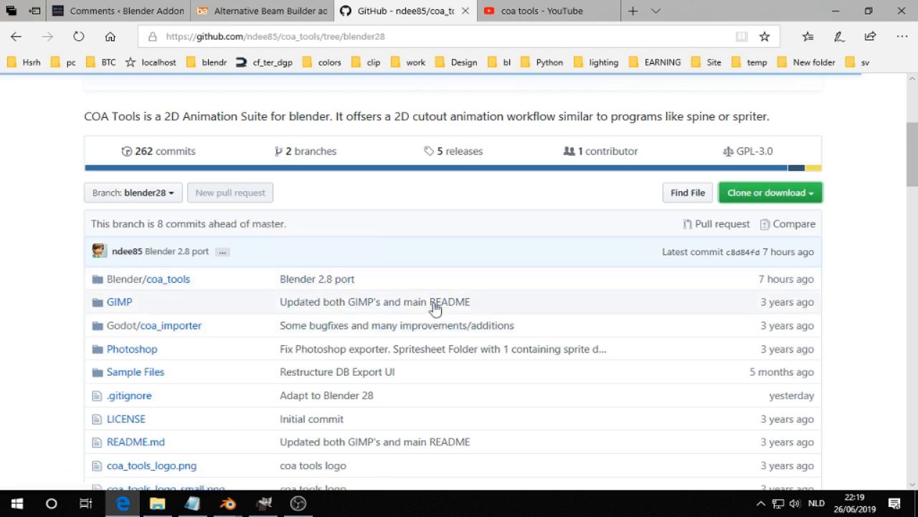
scroll("down", 3)
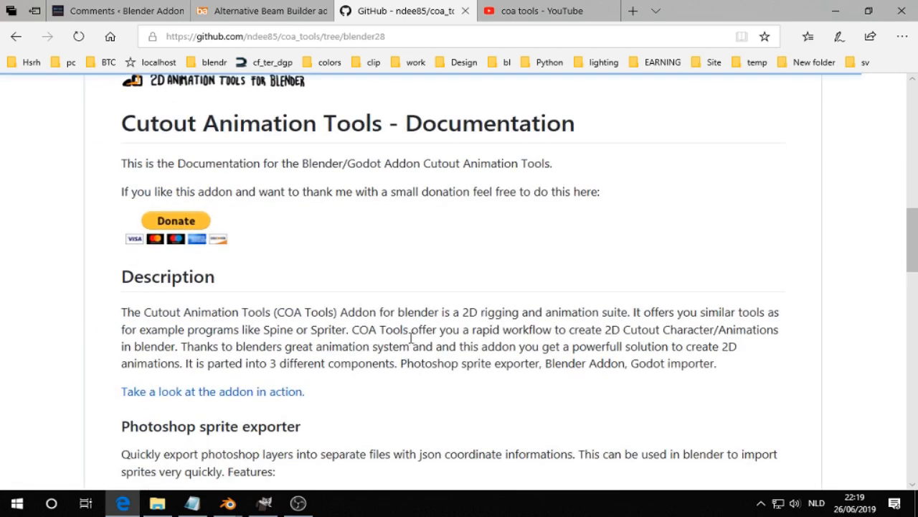
left_click(549, 12)
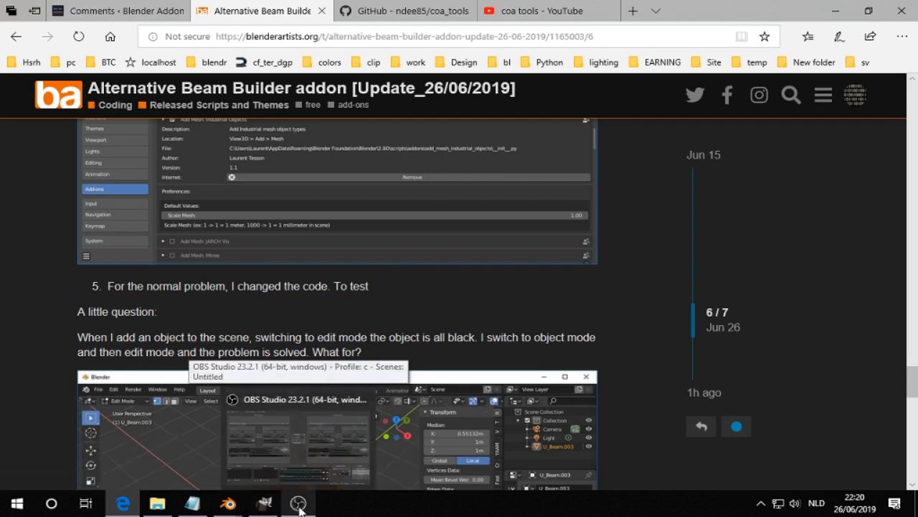
mouse_move(299, 505)
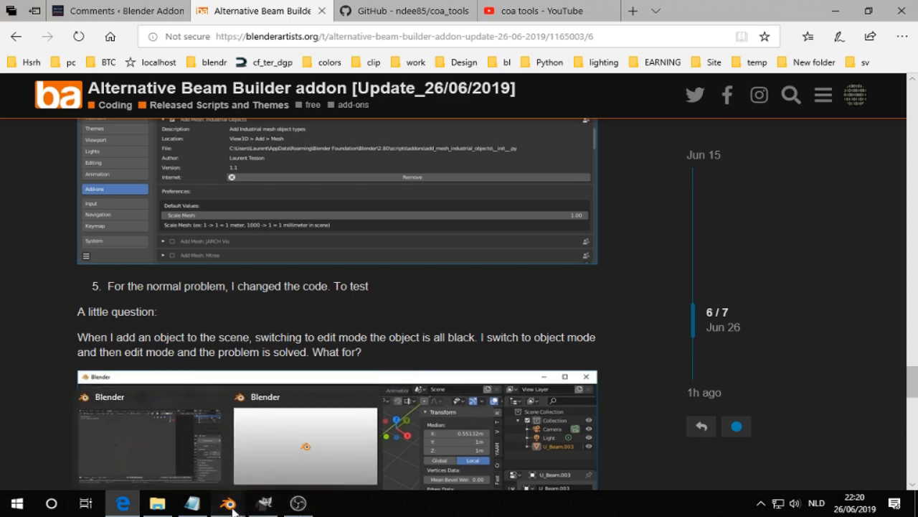
Step: Bring the Blender window with the COA Tools panel to the front from the taskbar
left_click(230, 503)
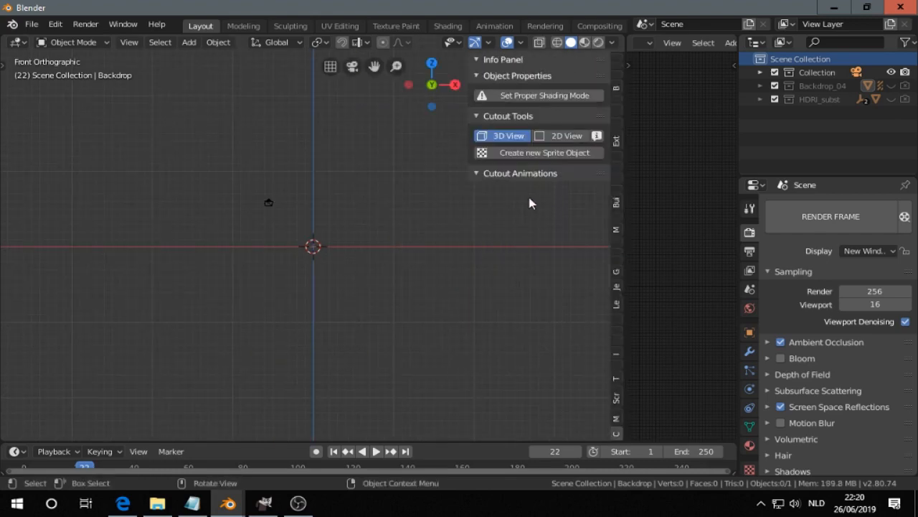
mouse_move(531, 154)
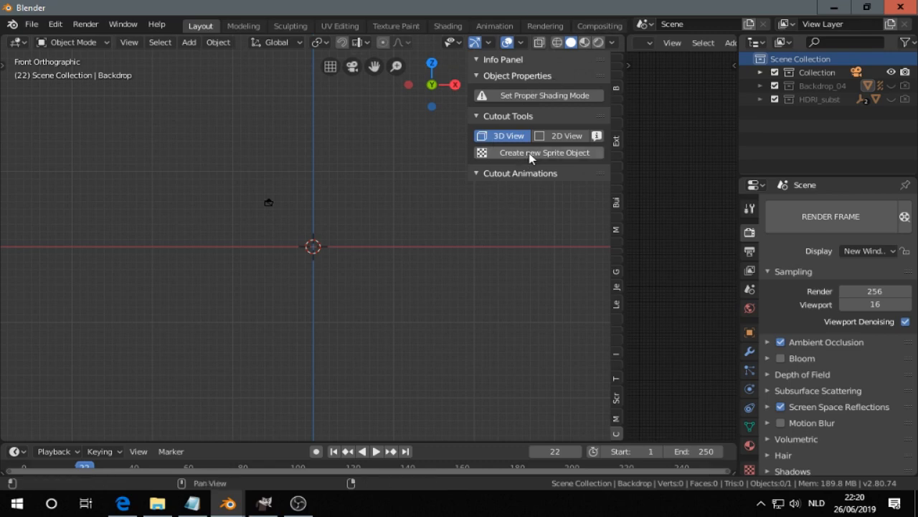
Step: Create a new sprite object named SpriteObject from the Cutout Tools panel
left_click(545, 153)
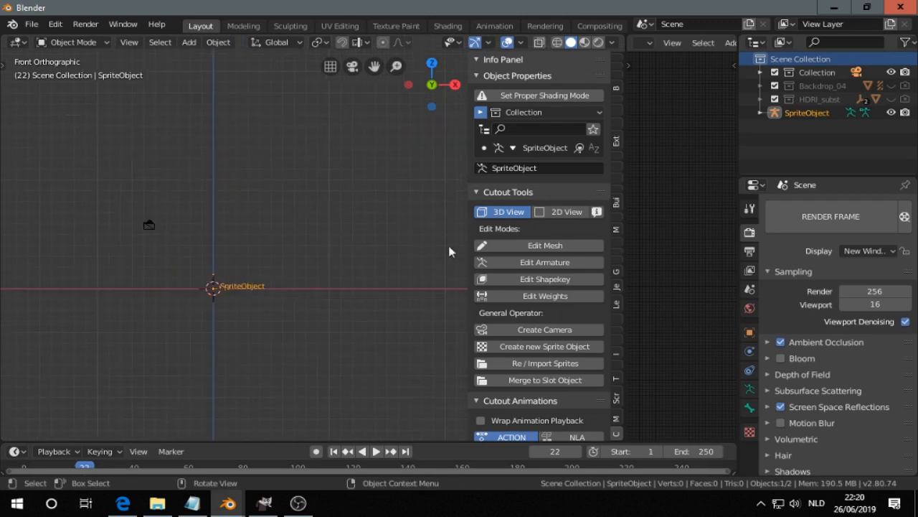
mouse_move(556, 363)
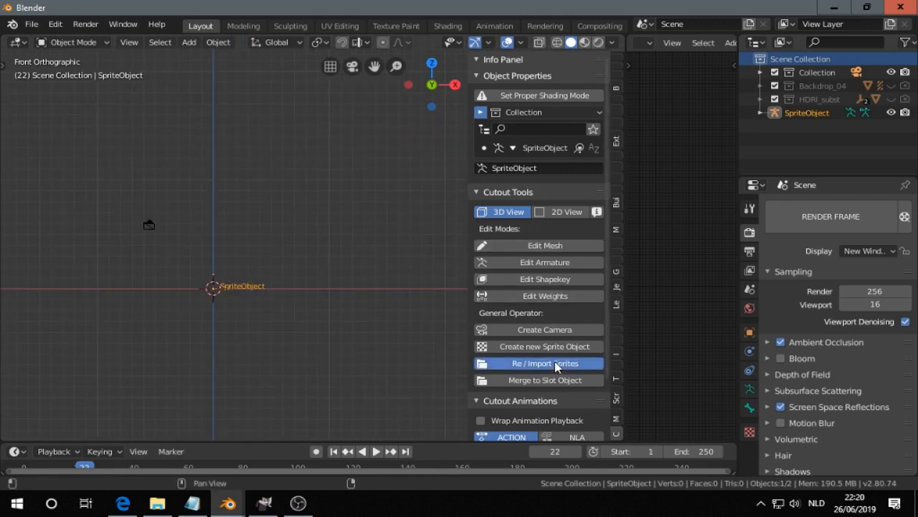
Step: Import Body.png and face.png from D:\coa\ as sprites of SpriteObject
left_click(538, 363)
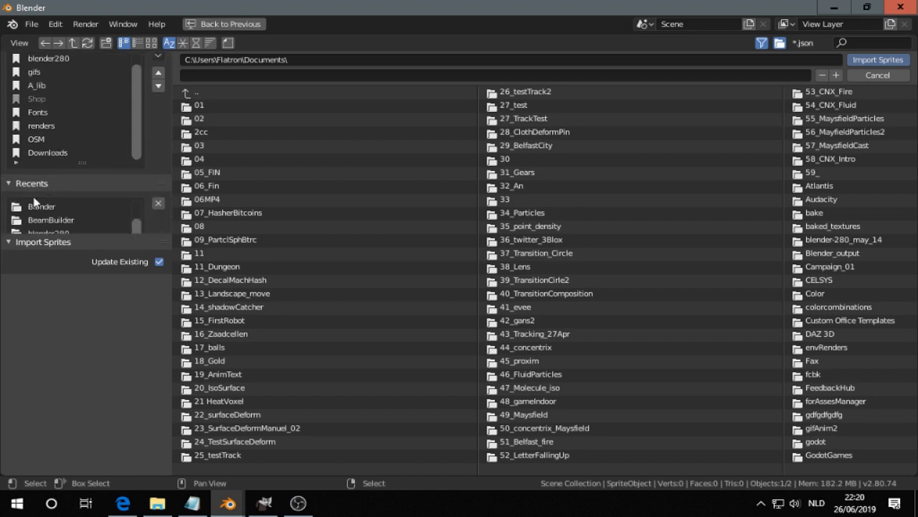
left_click(34, 207)
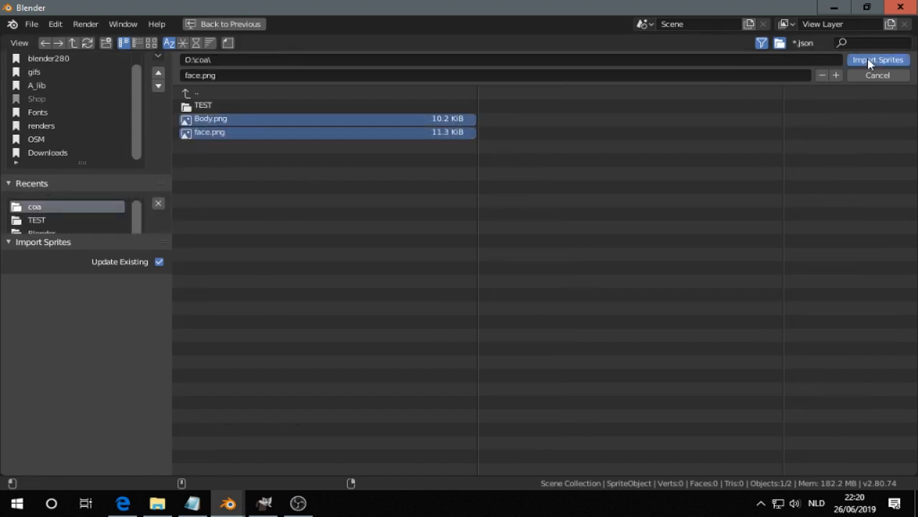
left_click(877, 60)
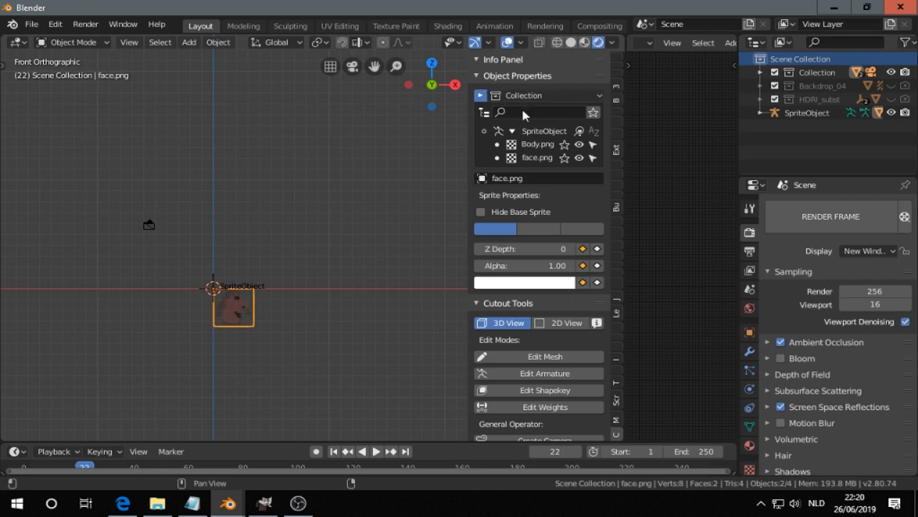
Step: Switch the cutout tools to 2D View, briefly back to 3D, then settle on 2D View
scroll("down", 3)
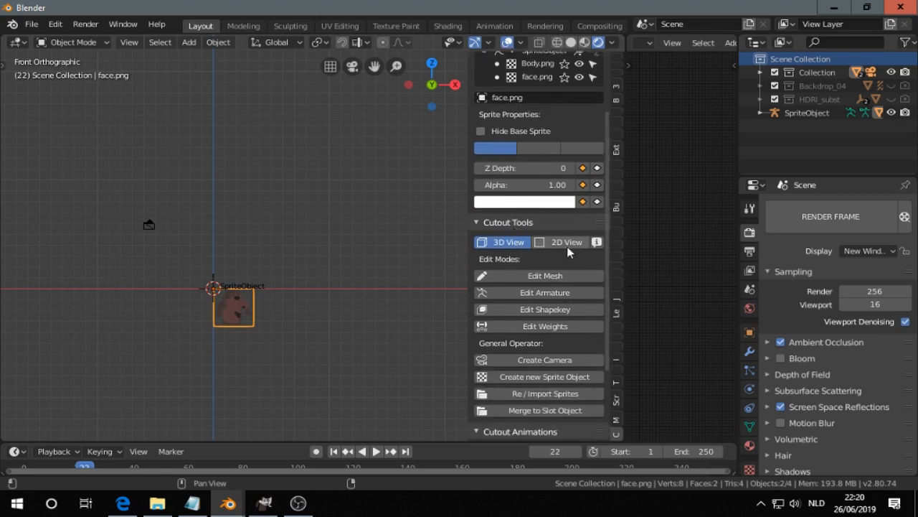
left_click(565, 241)
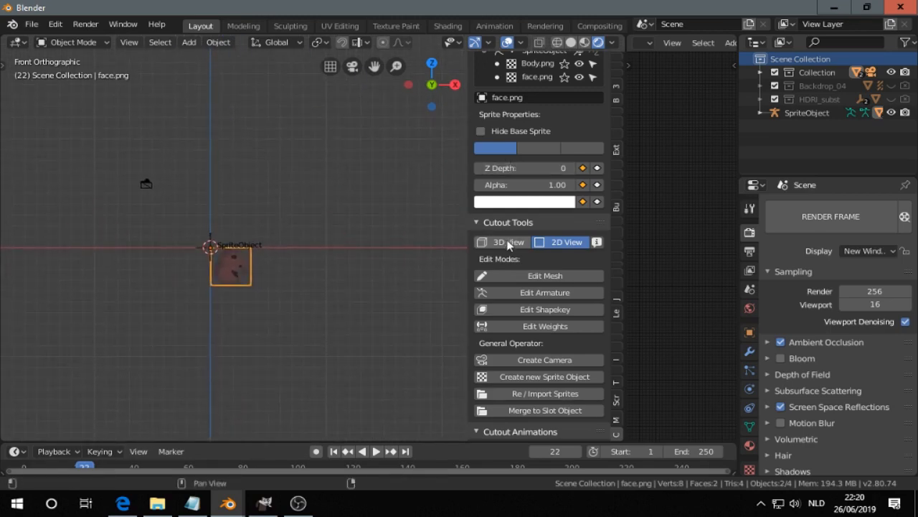
left_click(502, 241)
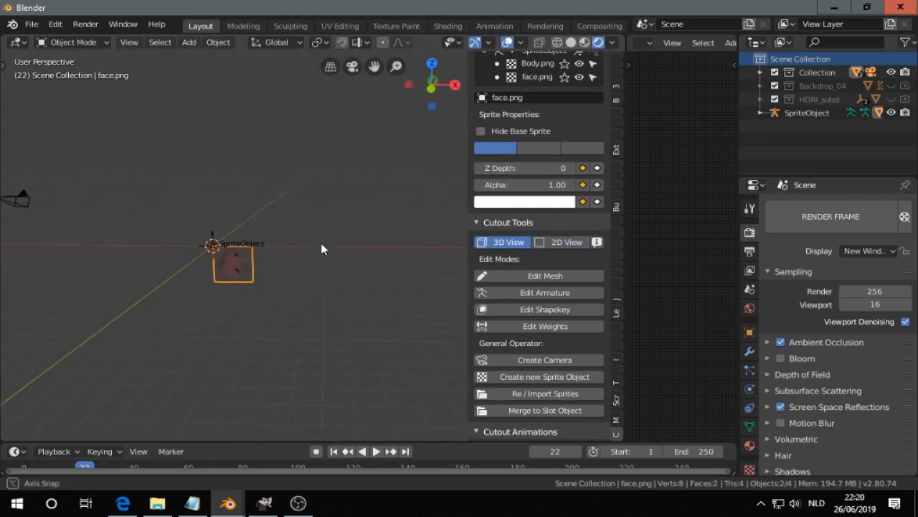
left_click(565, 241)
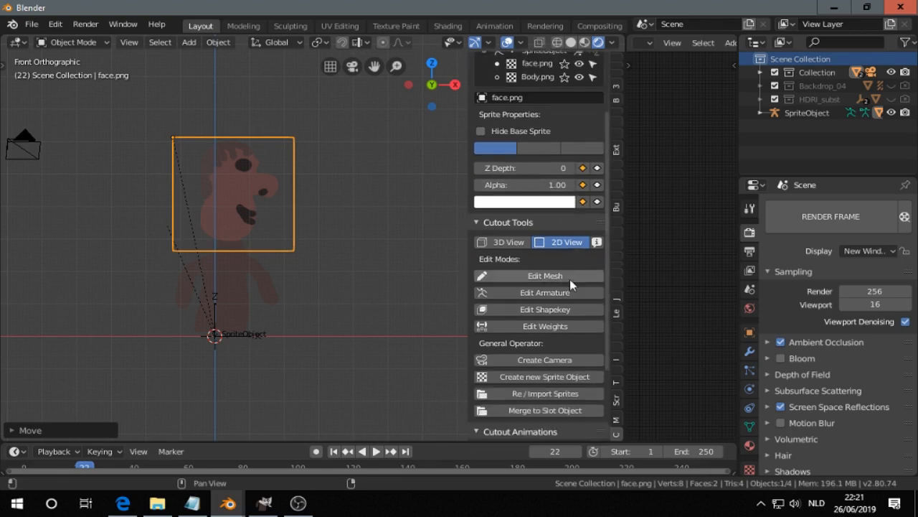
mouse_move(539, 293)
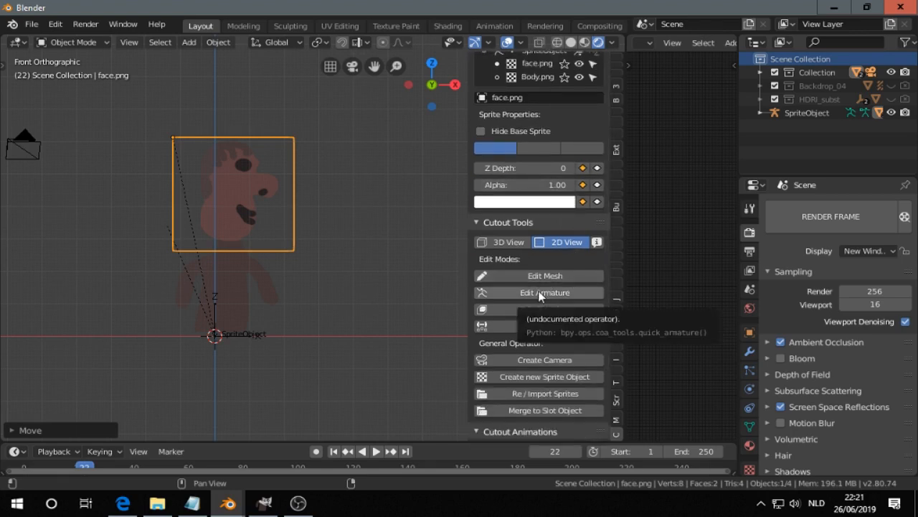
Step: Build the sprite armature, finish bone editing, and add Camera.001 framing the character
left_click(540, 292)
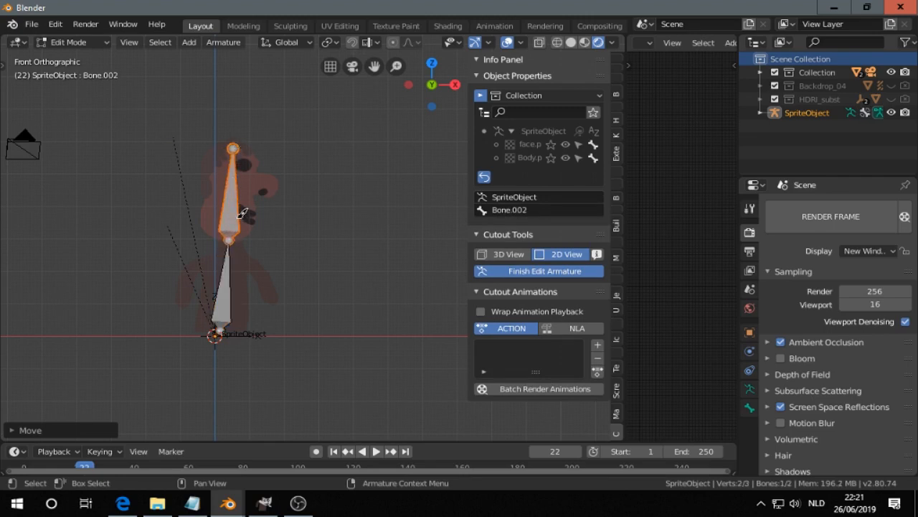
mouse_move(236, 204)
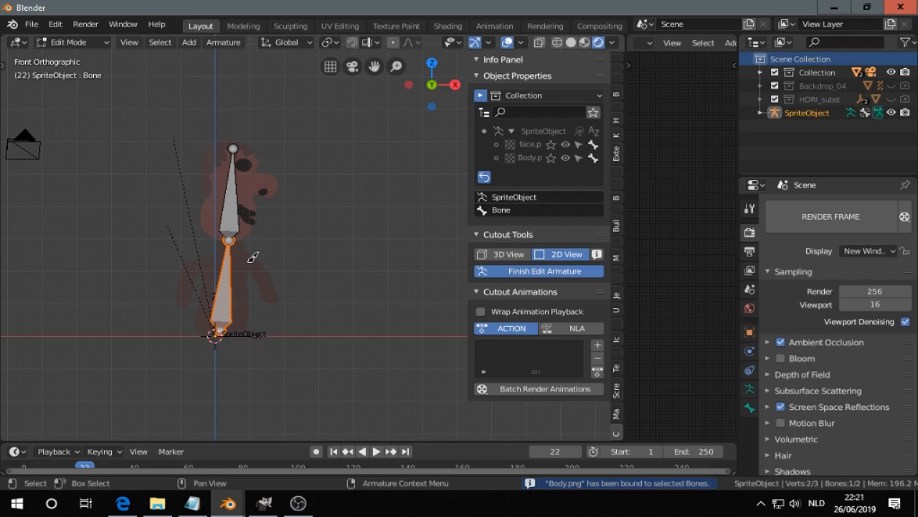
mouse_move(539, 272)
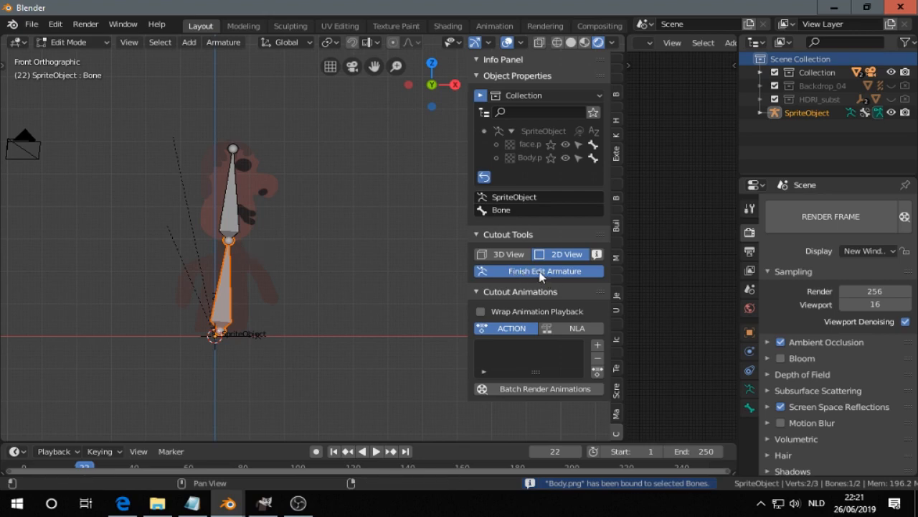
left_click(546, 269)
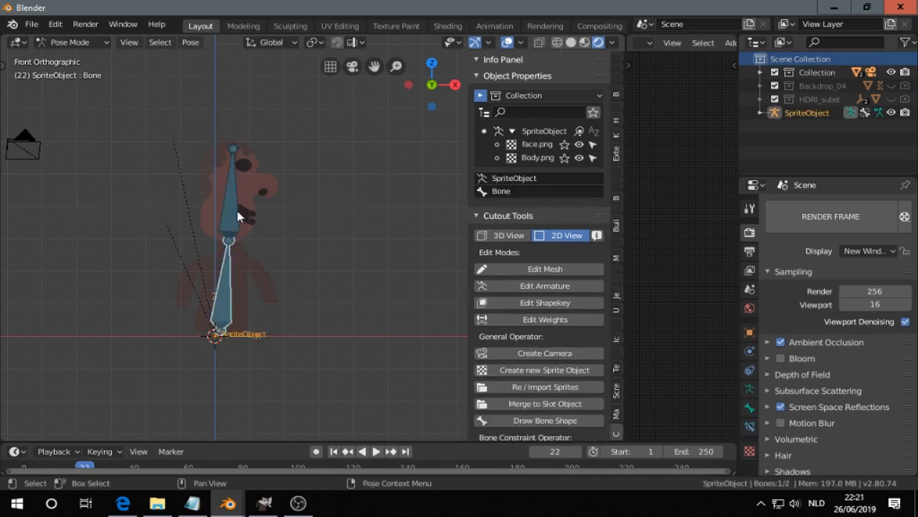
key("r")
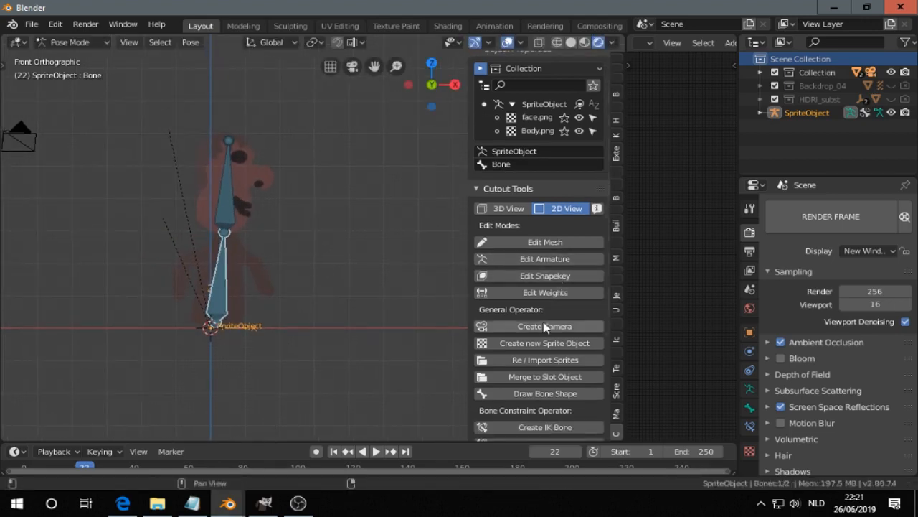
left_click(540, 326)
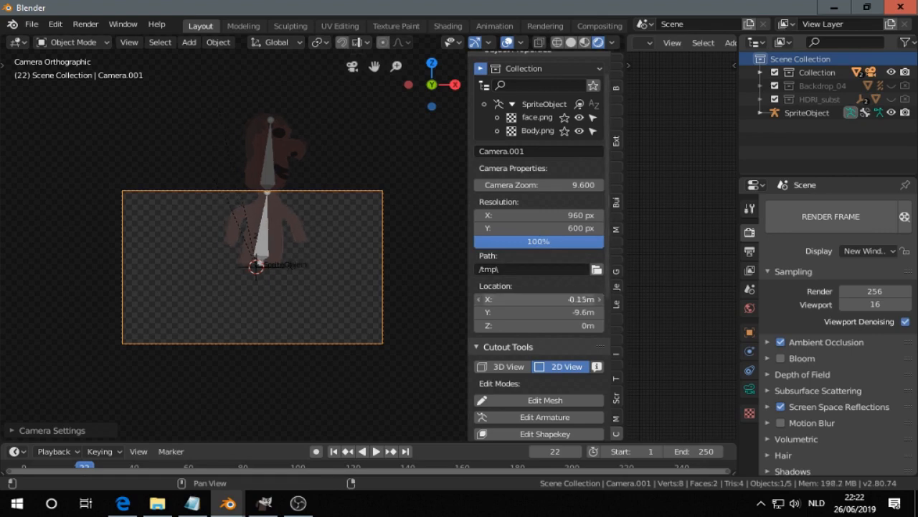
Step: Adjust the orthographic camera so it frames the sprite character
left_click_drag(538, 300, 545, 300)
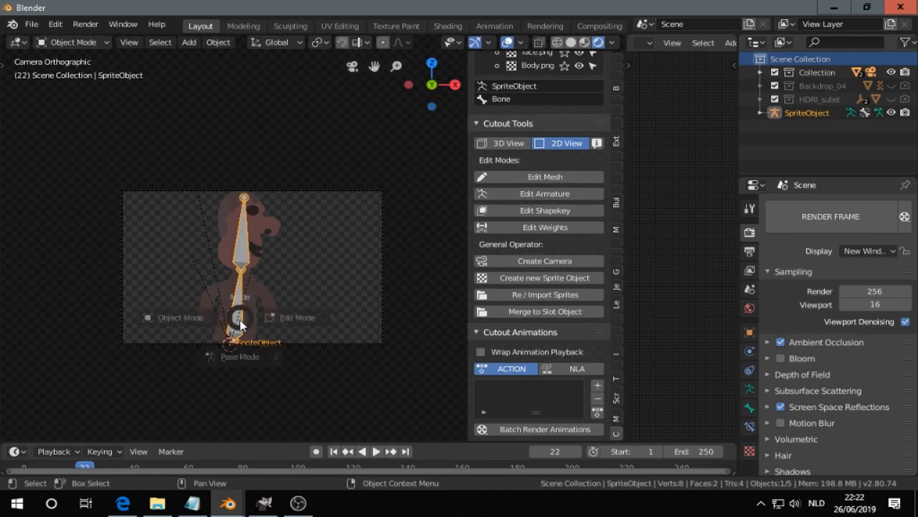
Step: In Pose Mode, insert Whole Character keyframes at several frames while reposing bones, up to frame 63
left_click(238, 355)
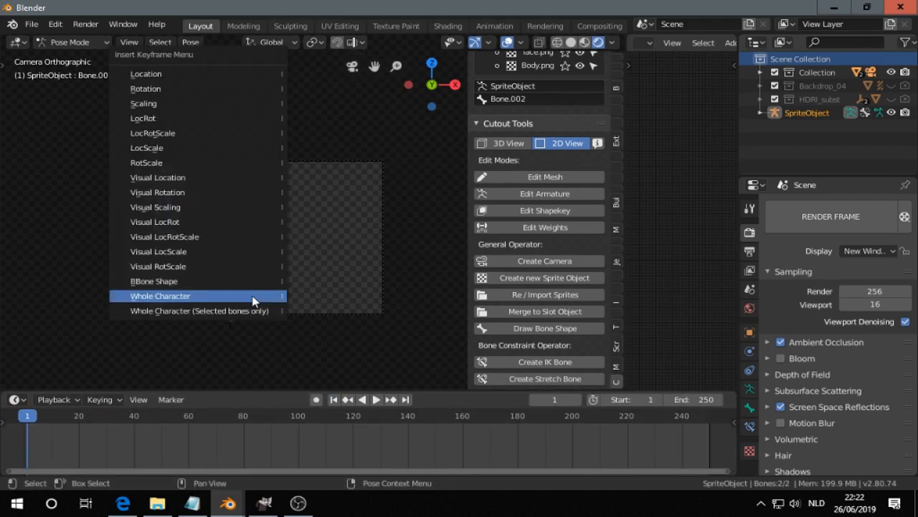
left_click(161, 296)
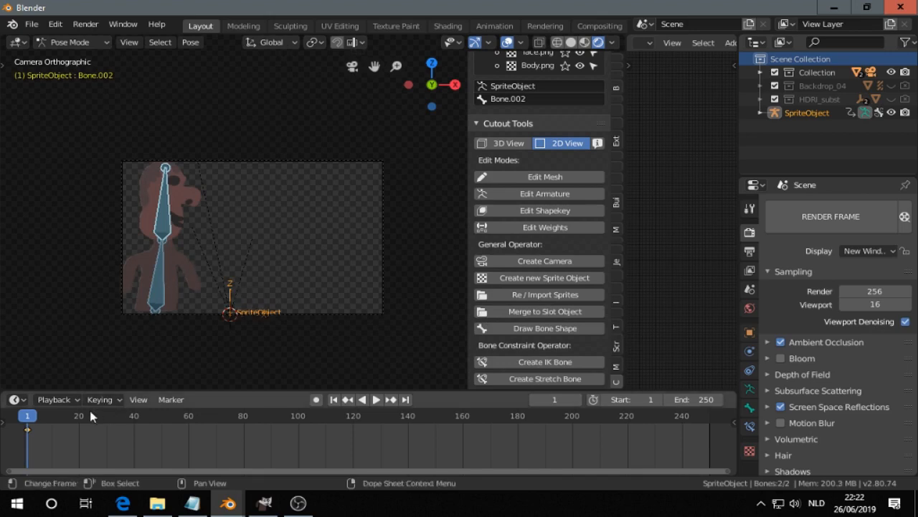
left_click(80, 416)
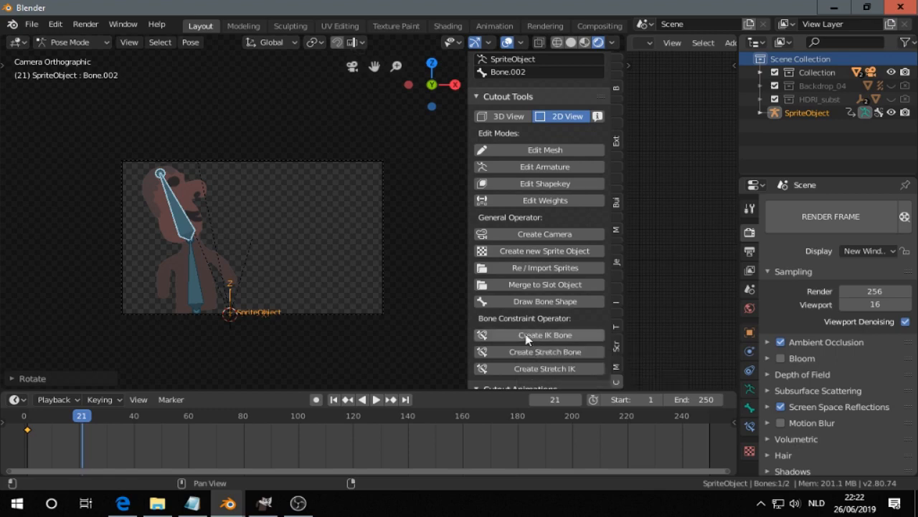
mouse_move(493, 385)
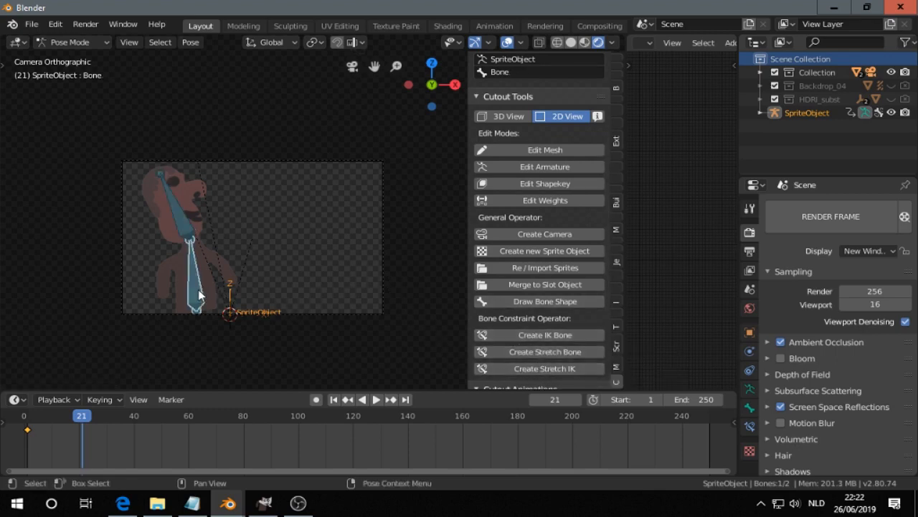
key("I")
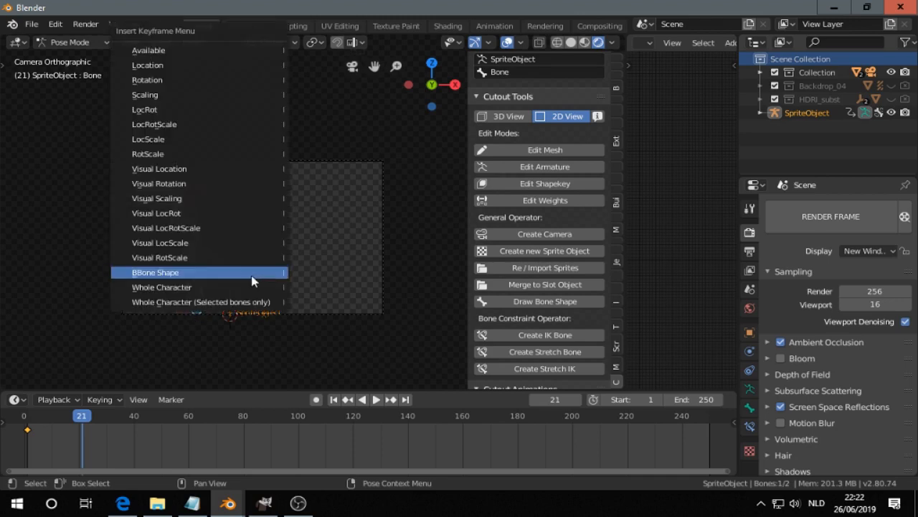
left_click(155, 273)
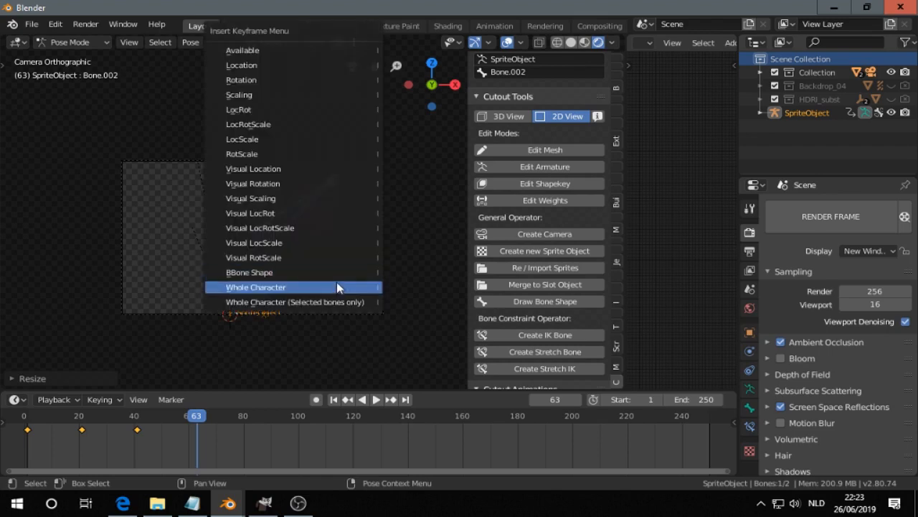
left_click(255, 287)
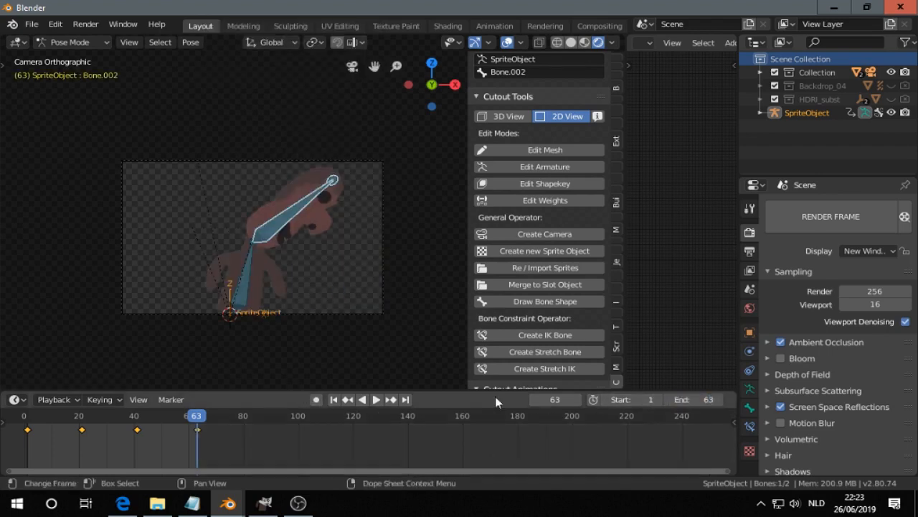
Step: Play the pose animation from frame 1 to 63, stop it, then bring Edge forward
left_click(333, 399)
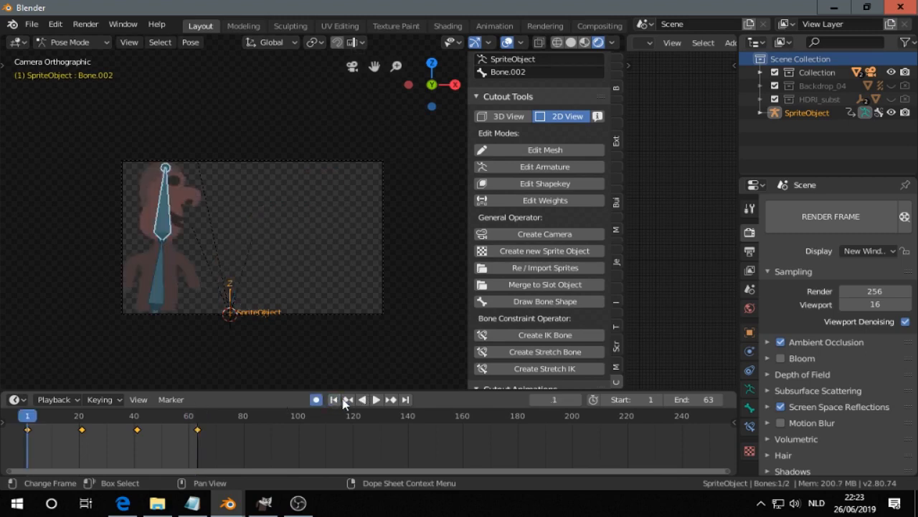
left_click(363, 398)
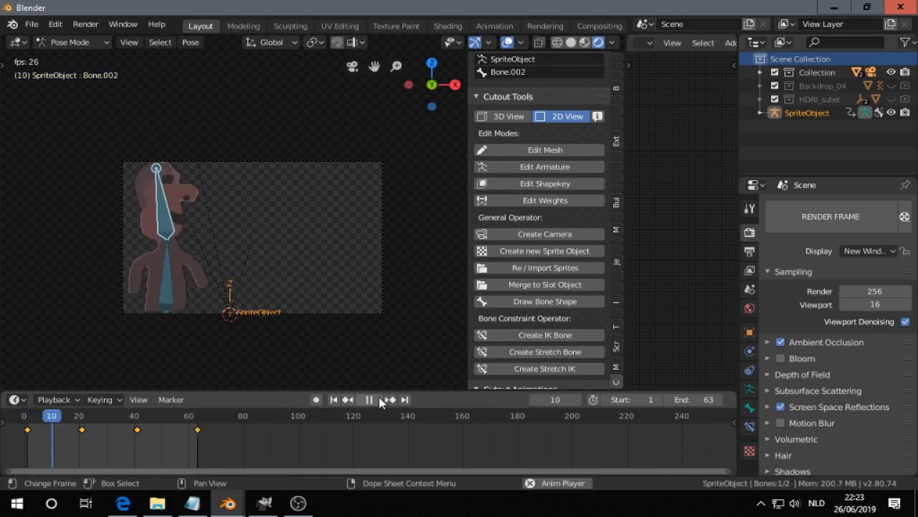
left_click(367, 399)
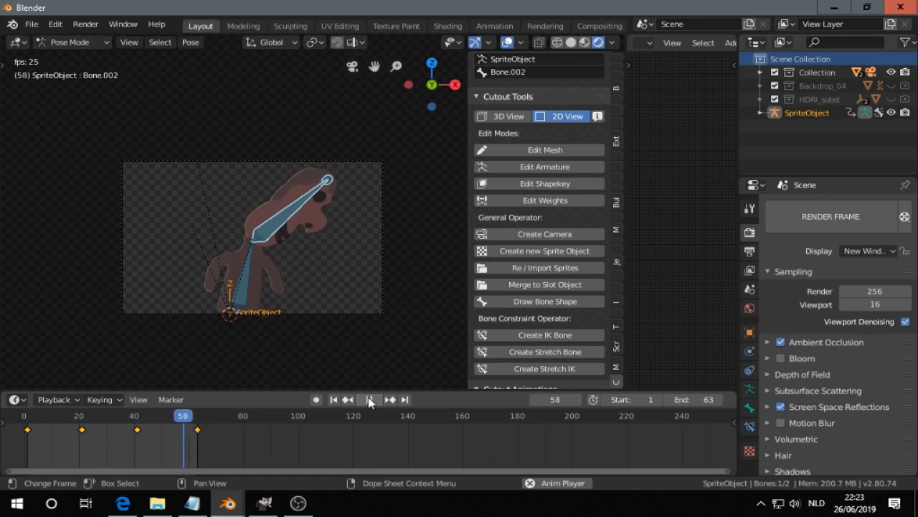
left_click(369, 399)
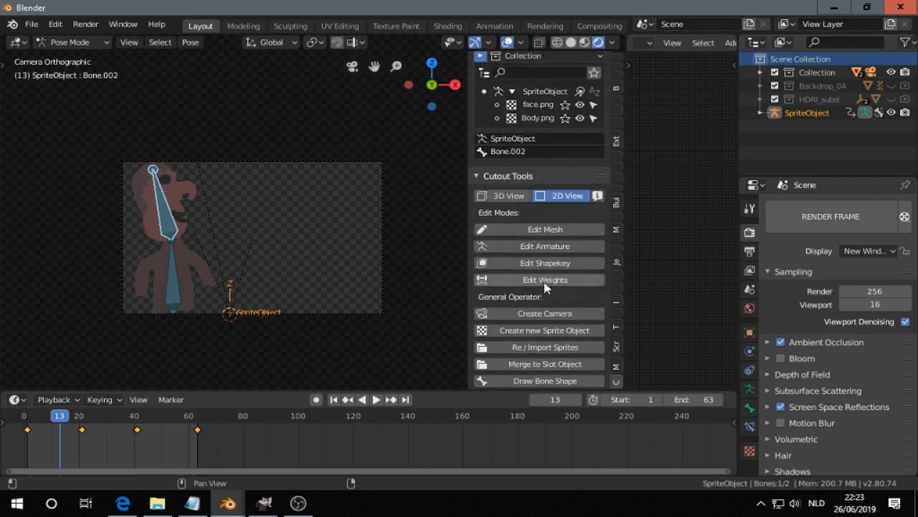
left_click(124, 502)
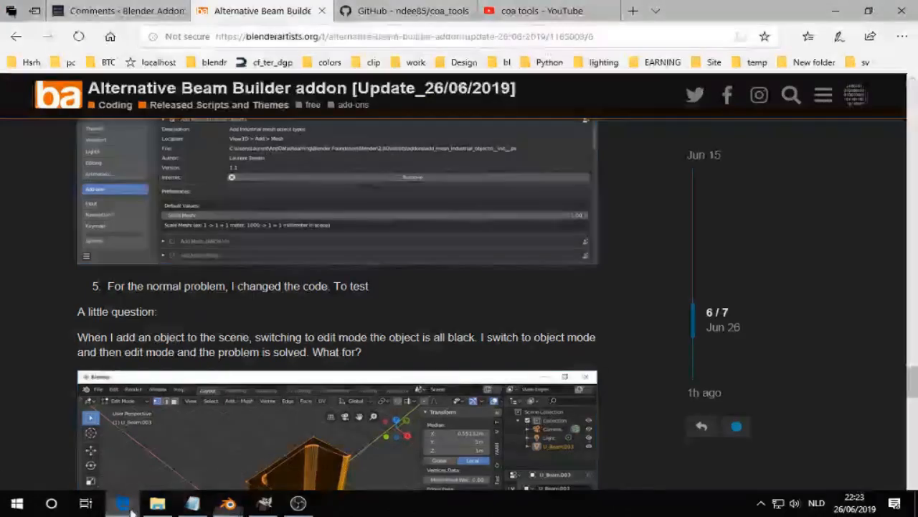
Step: Scroll the COA Tools README to the installation notes, then switch to the coa tools YouTube playlist
left_click(403, 11)
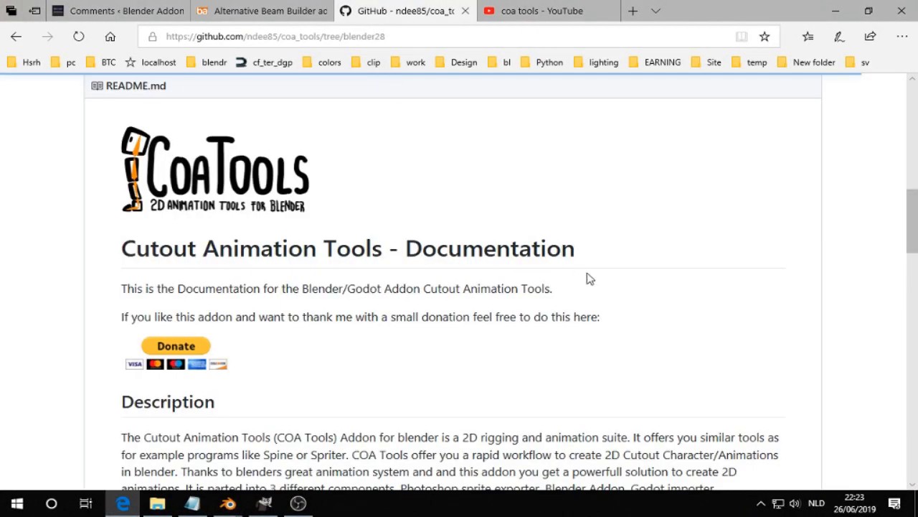
scroll("down", 3)
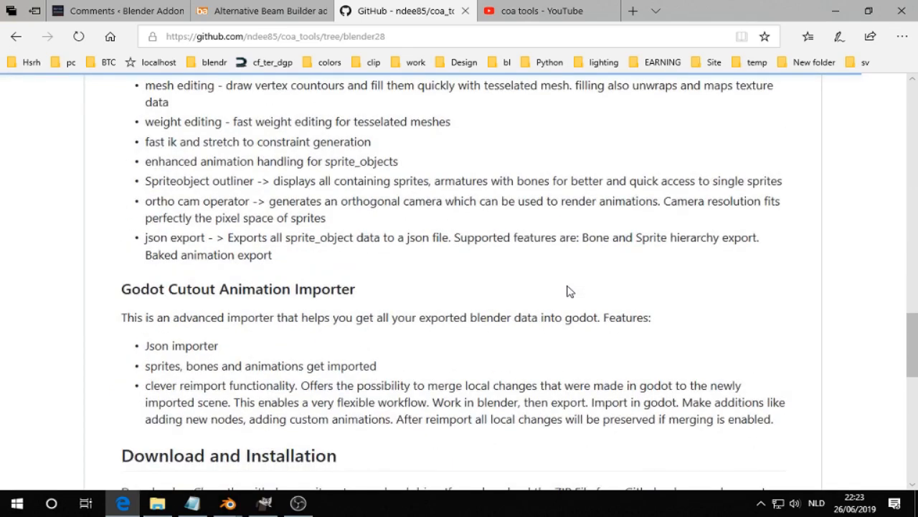
scroll("down", 3)
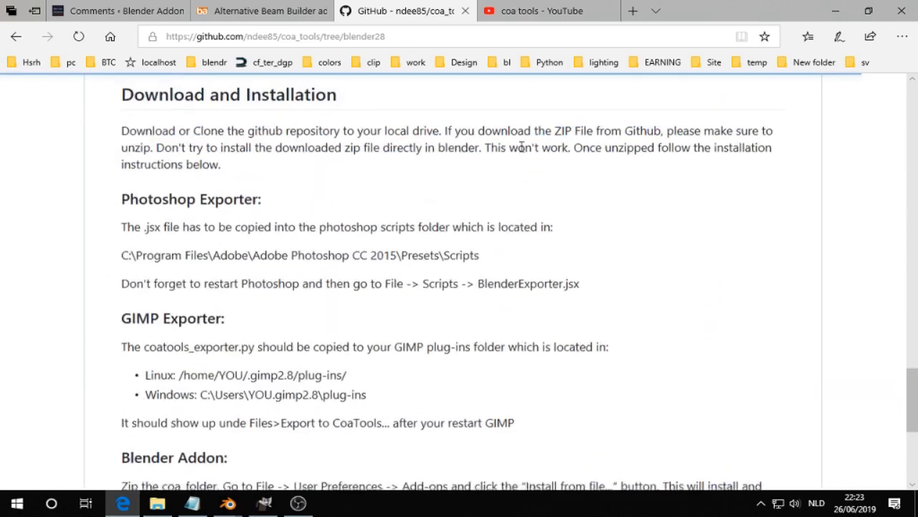
left_click(545, 12)
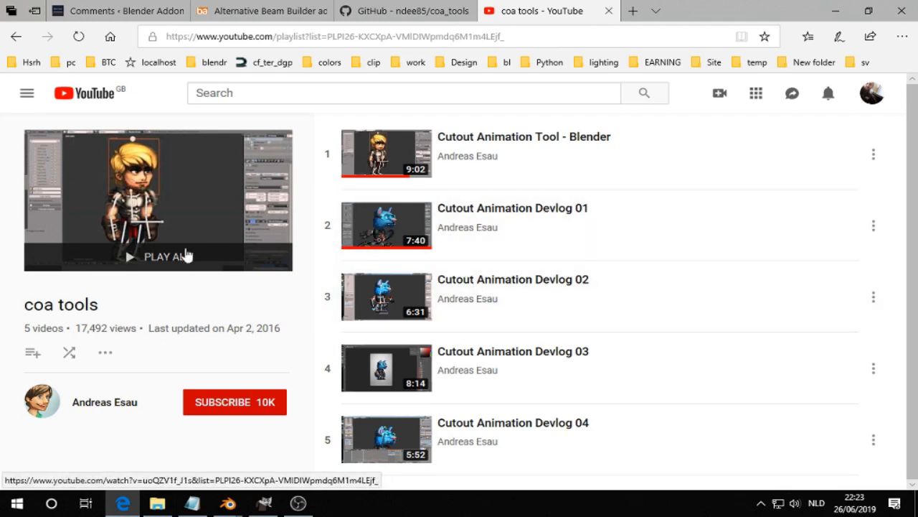
mouse_move(410, 7)
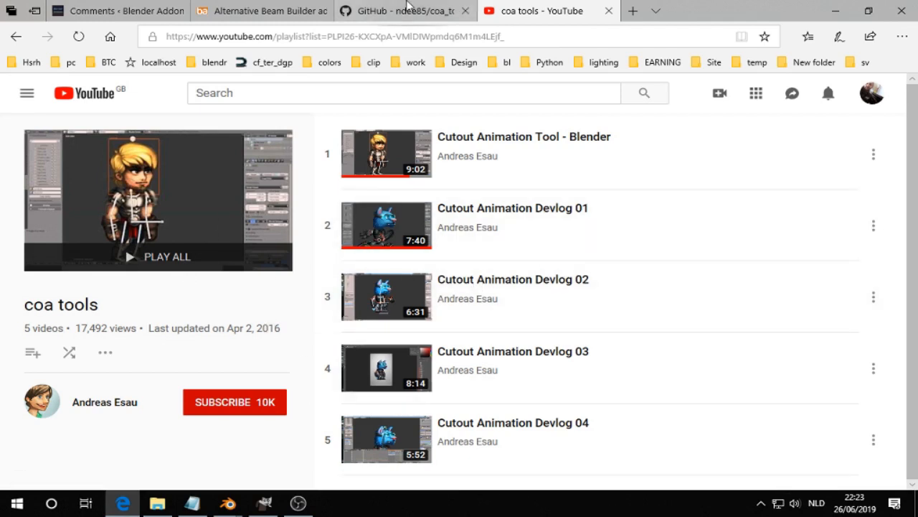
Step: Return to the Alternative Beam Builder addon thread and scroll to the black-objects-in-edit-mode post
left_click(261, 12)
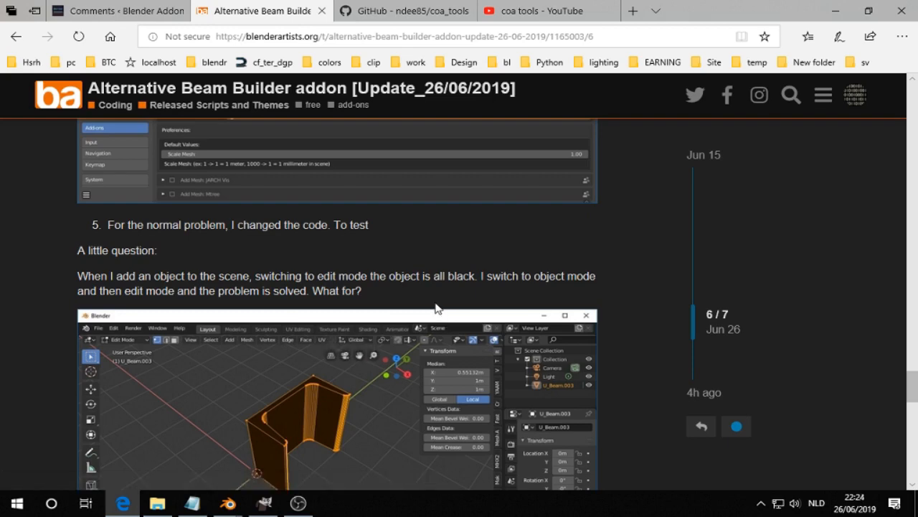
mouse_move(436, 318)
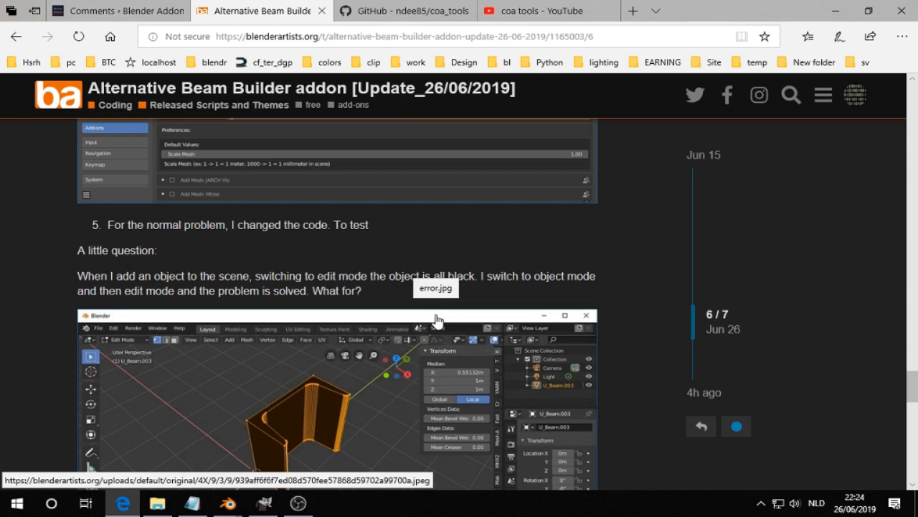
scroll("down", 3)
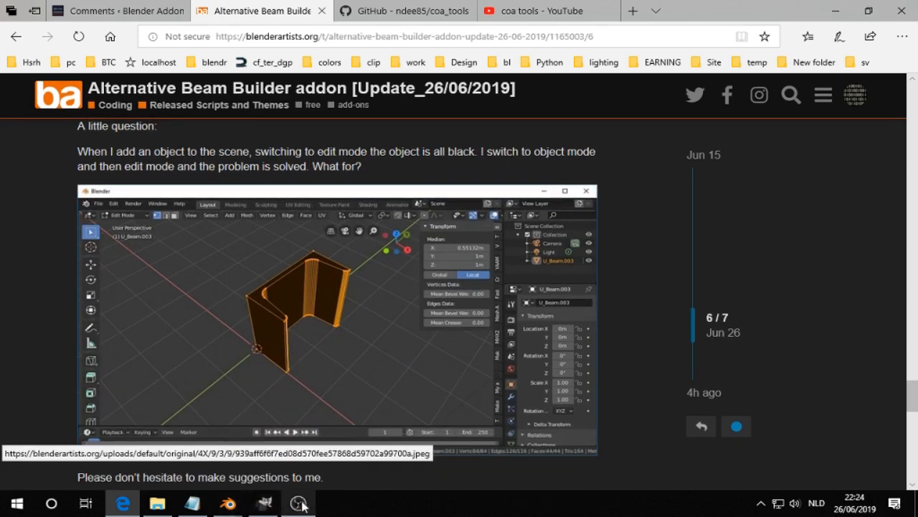